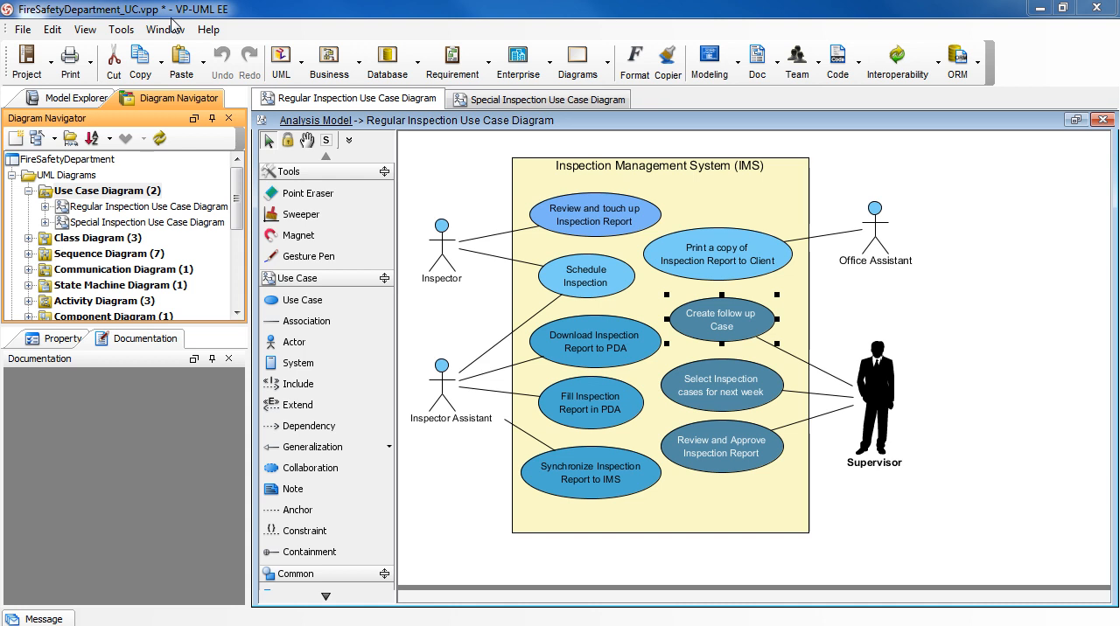
mouse_move(163, 164)
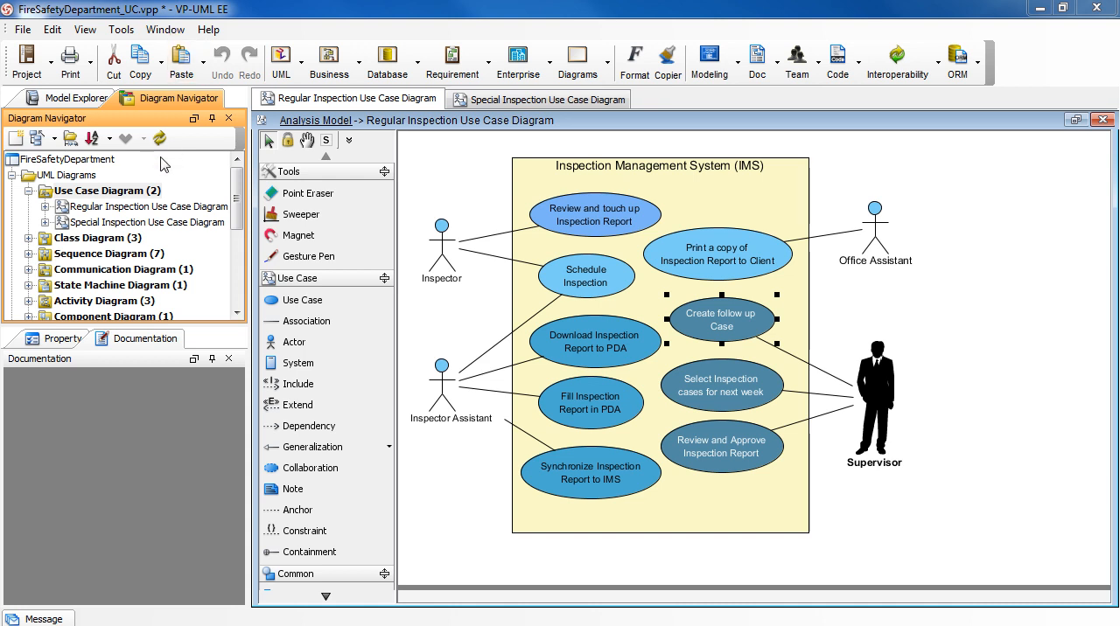
Step: Open the Special Inspection Use Case Diagram from the Diagram Navigator
left_click(105, 191)
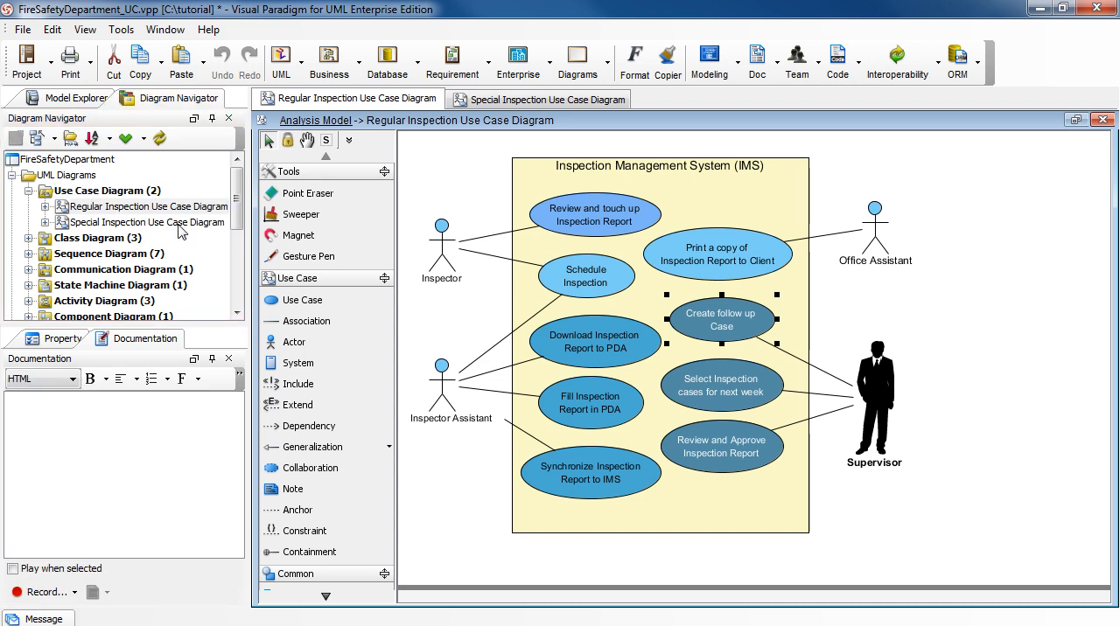
left_click(546, 98)
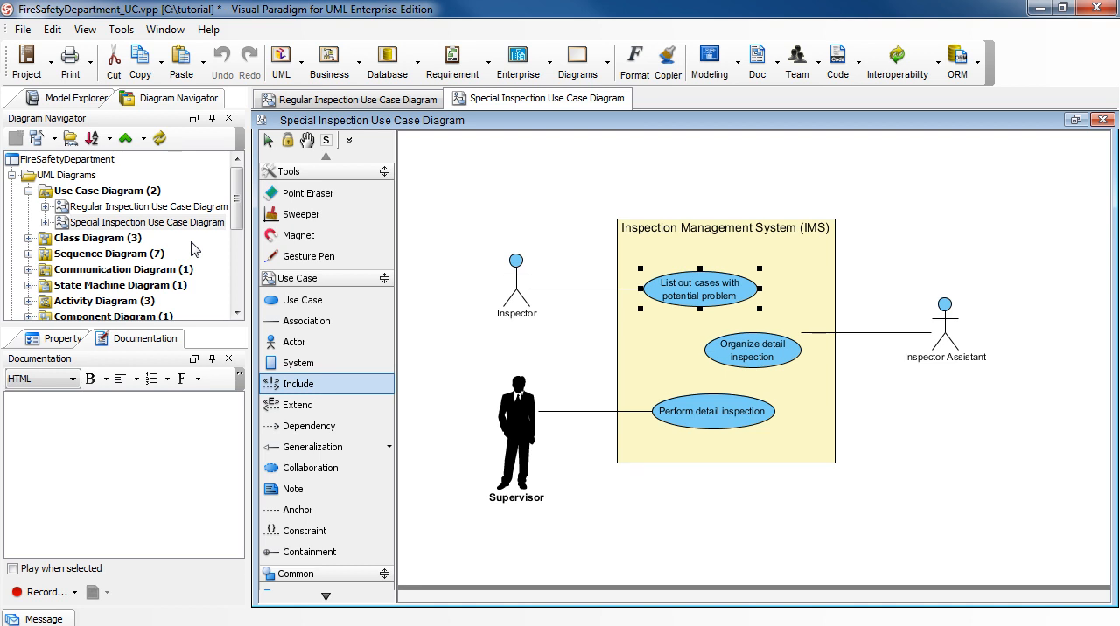
mouse_move(316, 80)
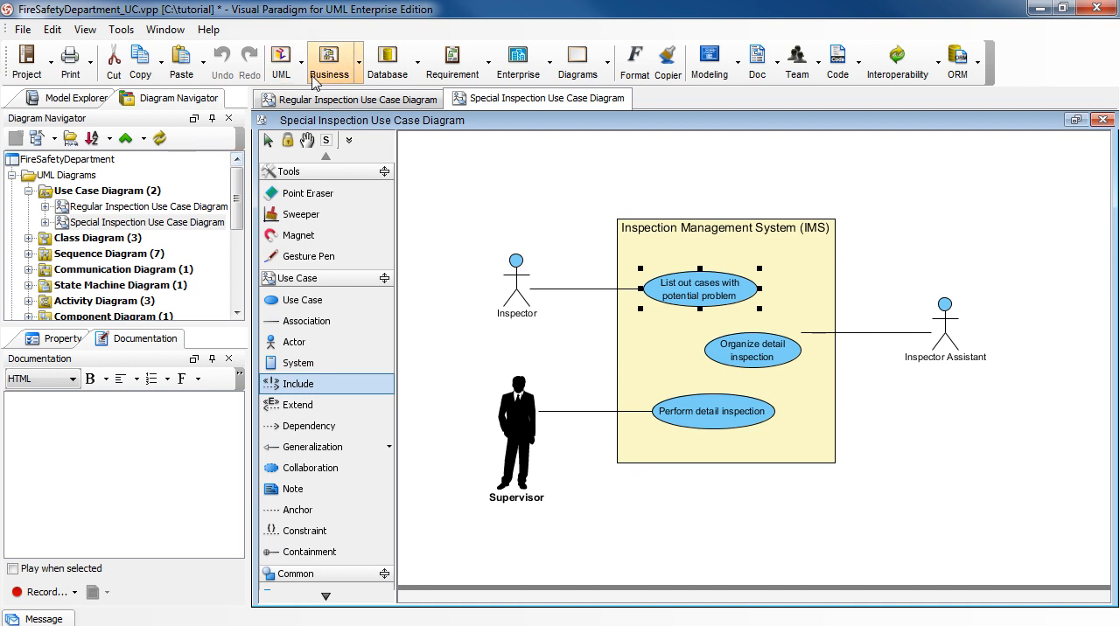
Step: Create a new Use Case Grid from the UML diagram choices
left_click(280, 56)
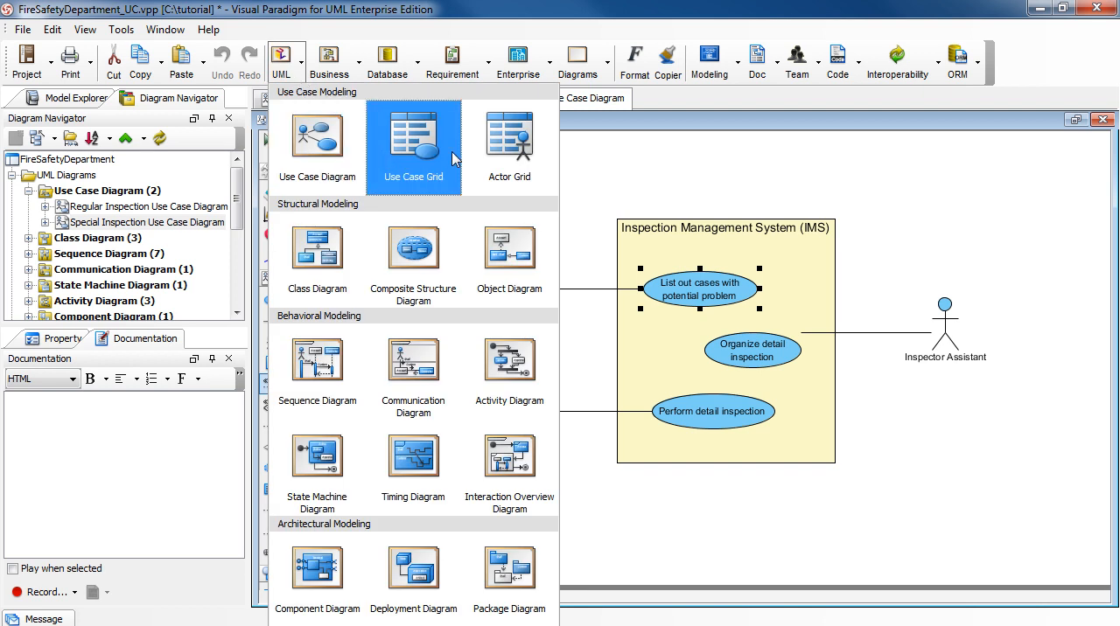
left_click(413, 136)
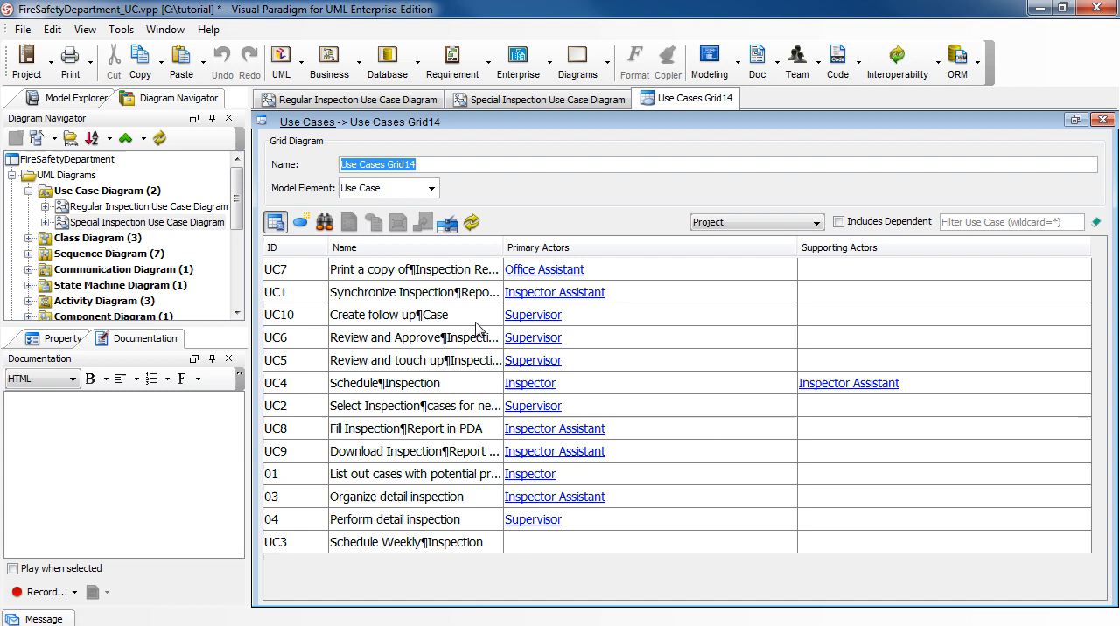
mouse_move(501, 366)
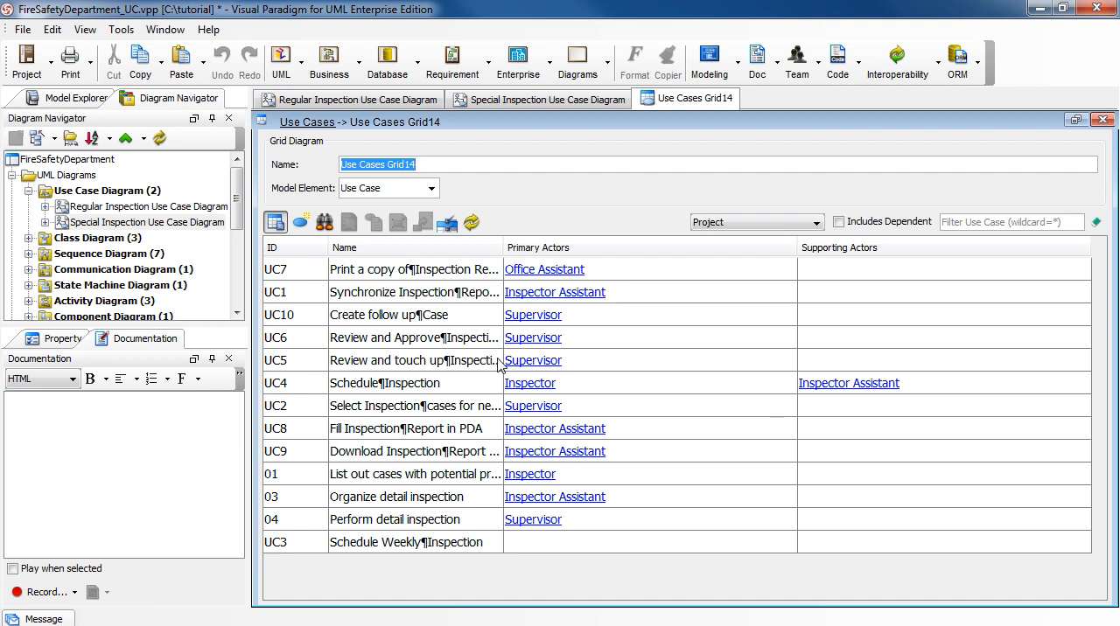
mouse_move(657, 257)
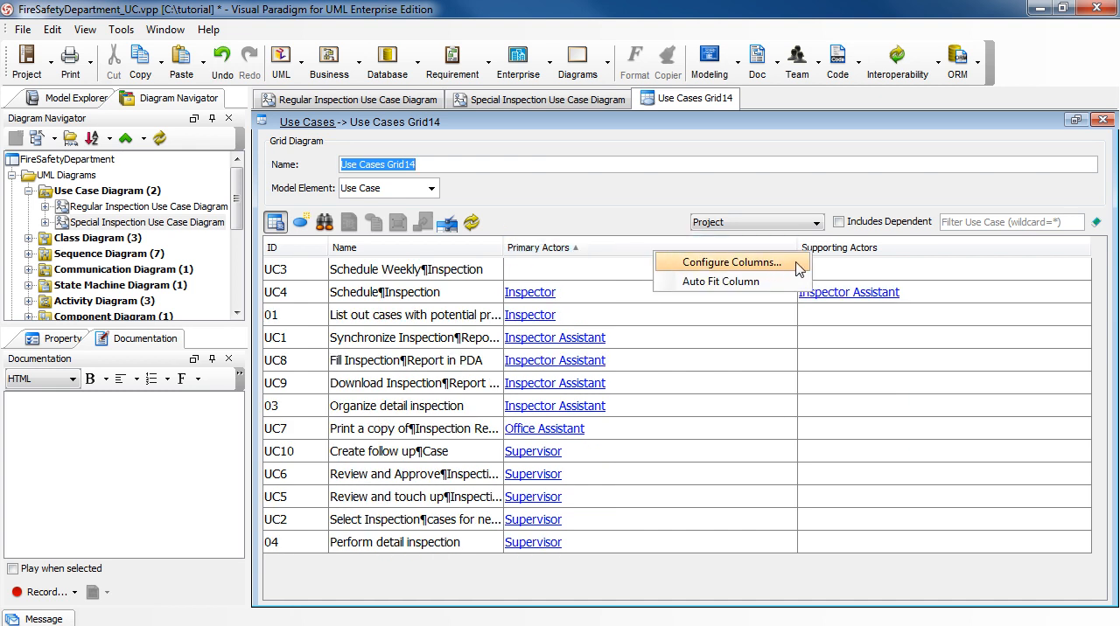
left_click(727, 263)
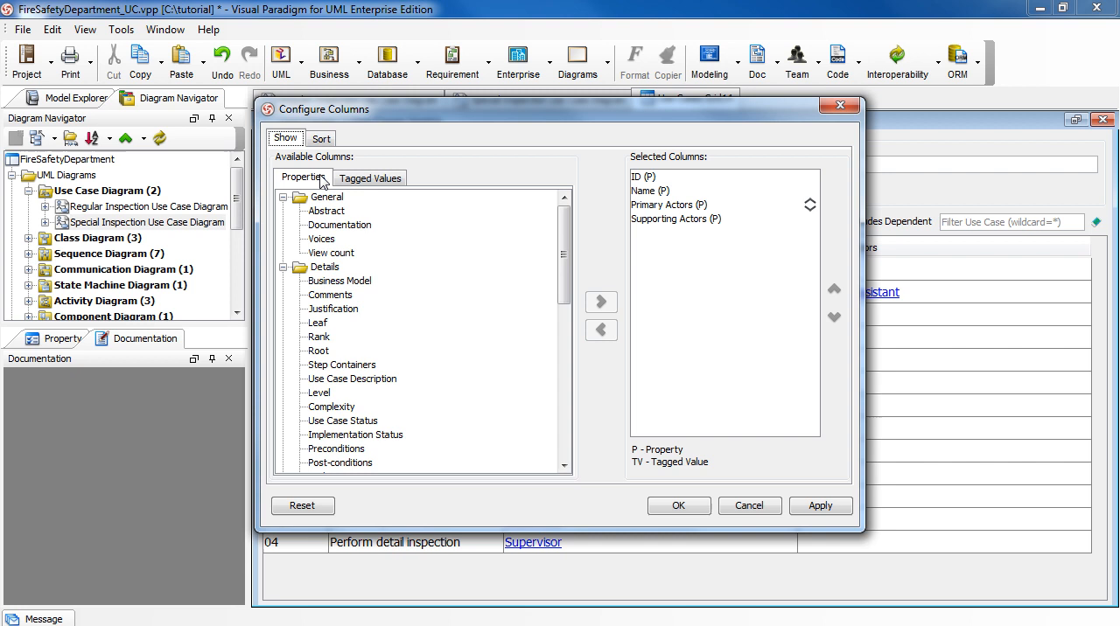
left_click(320, 139)
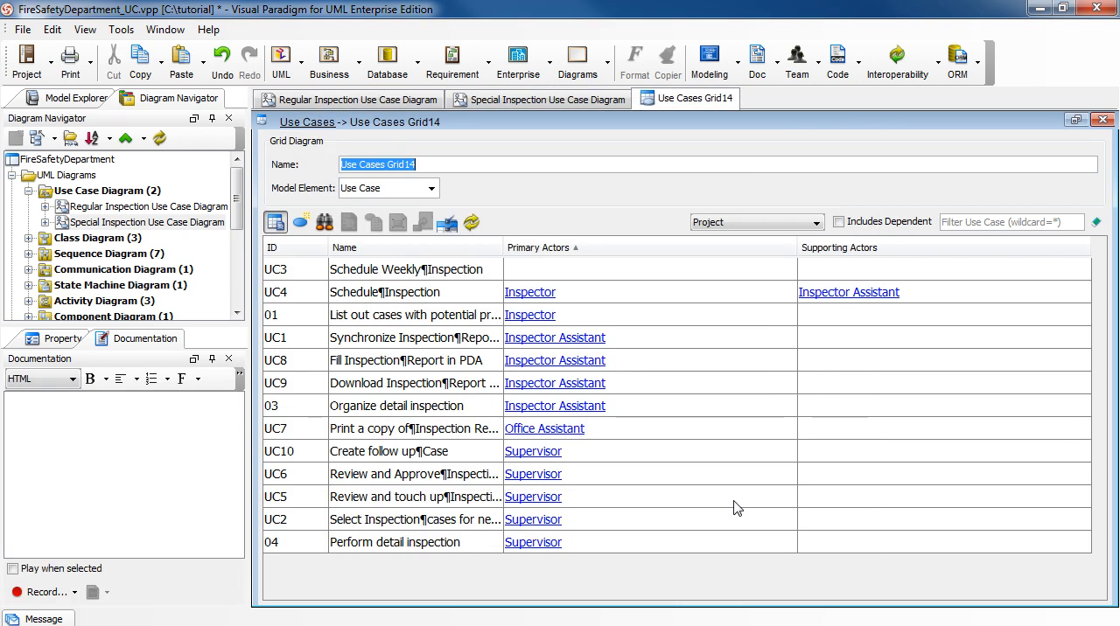
mouse_move(666, 454)
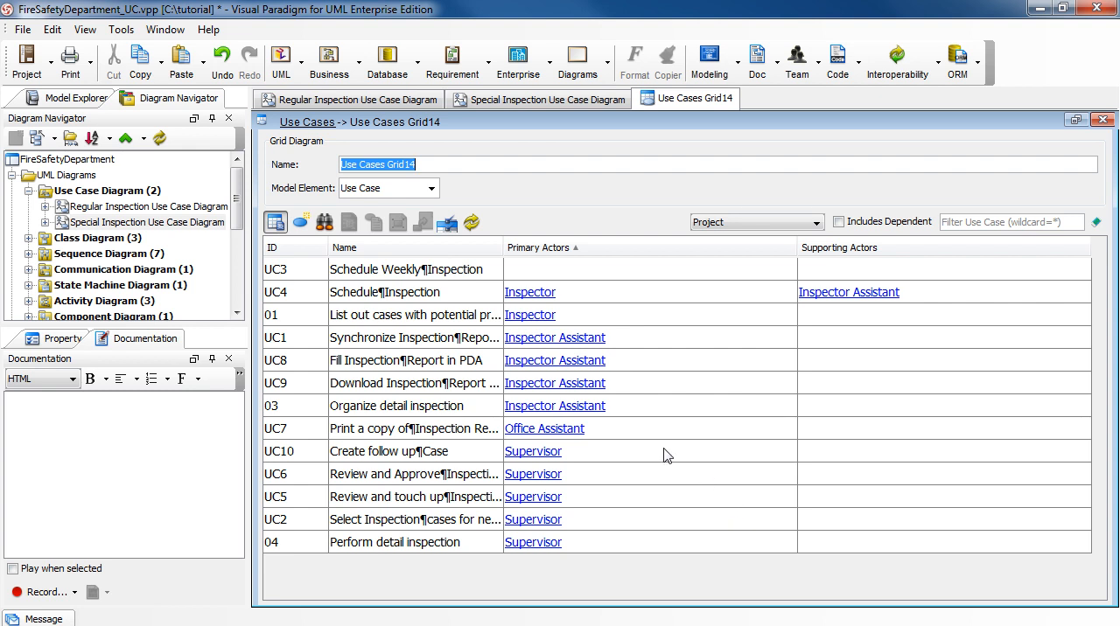
Step: Select the UC10 Create follow up Case row in the grid
left_click(665, 452)
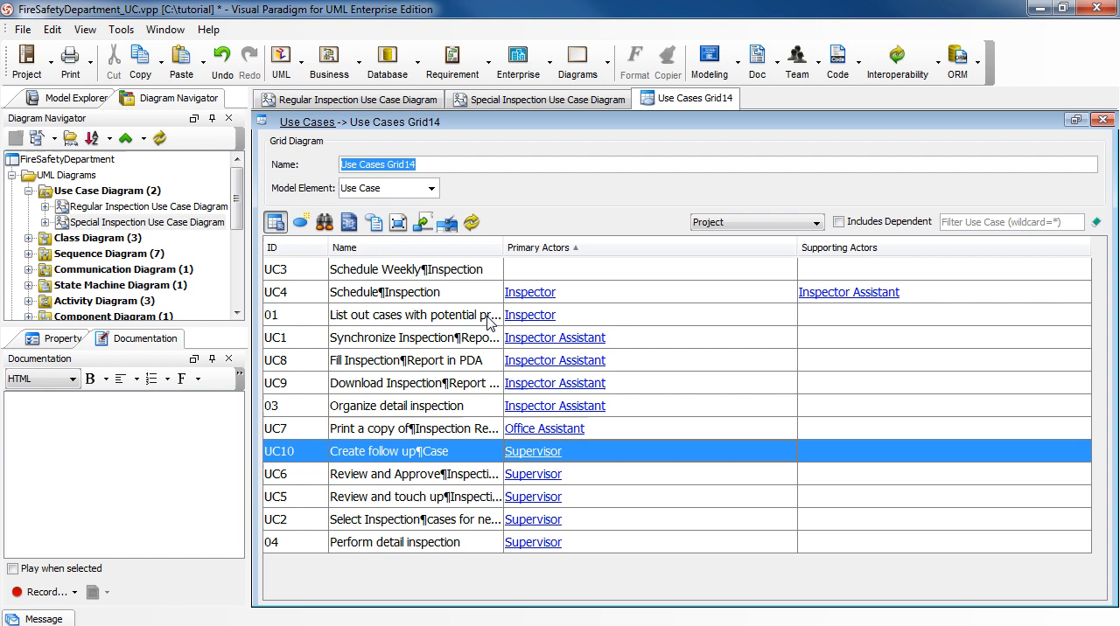
mouse_move(399, 222)
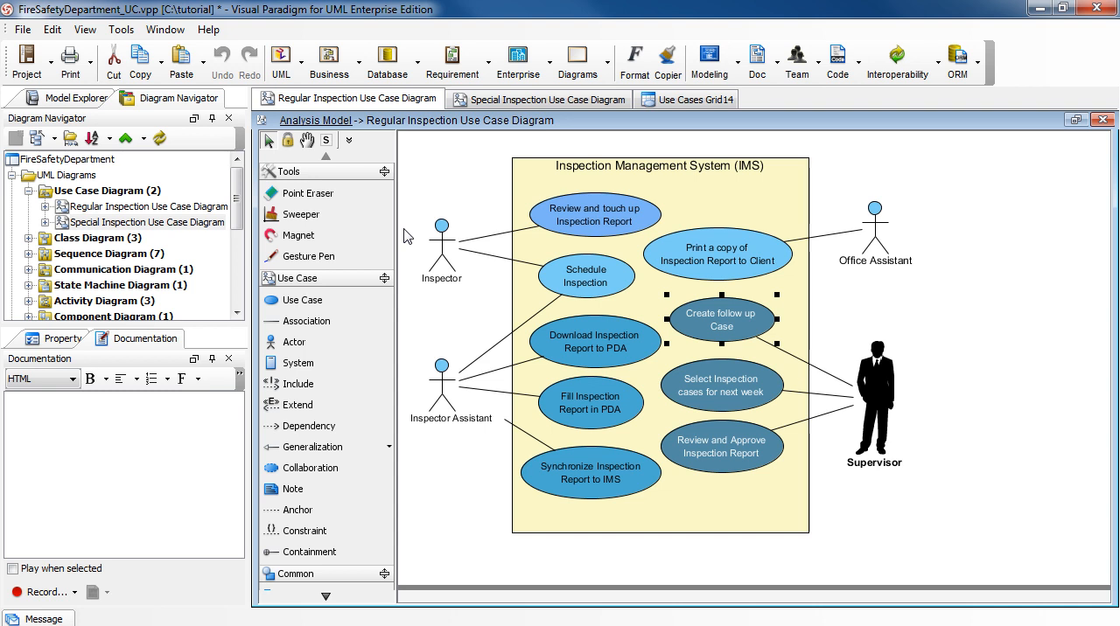
mouse_move(398, 326)
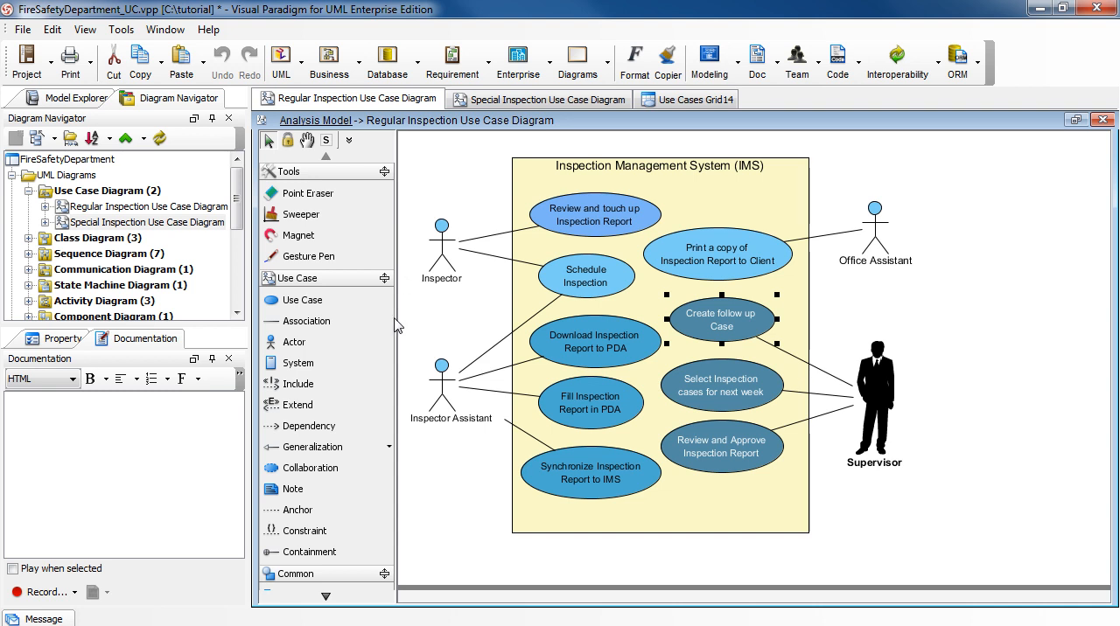